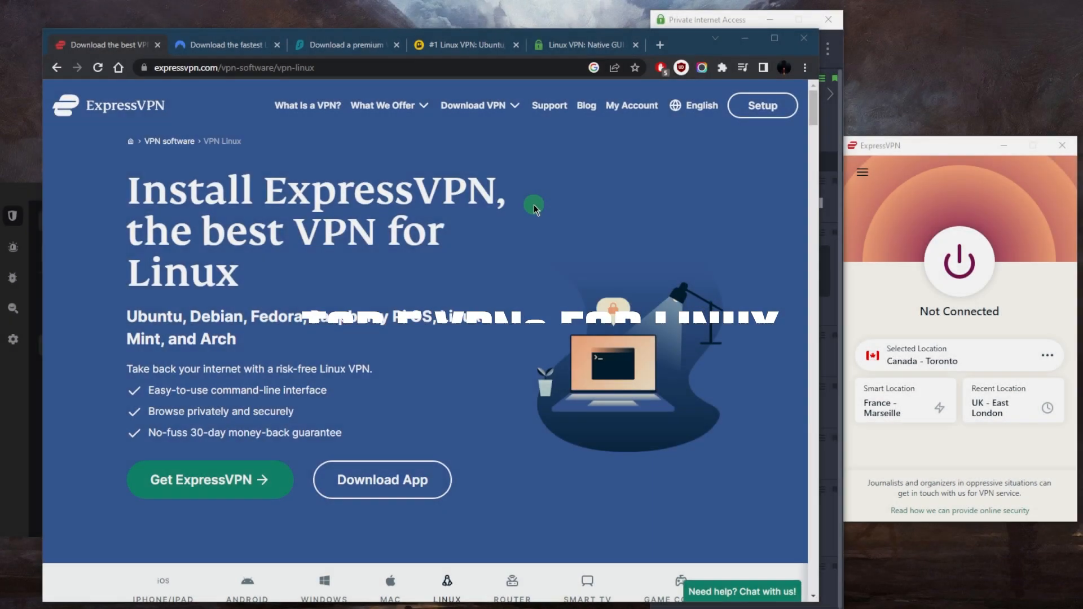
mouse_move(618, 185)
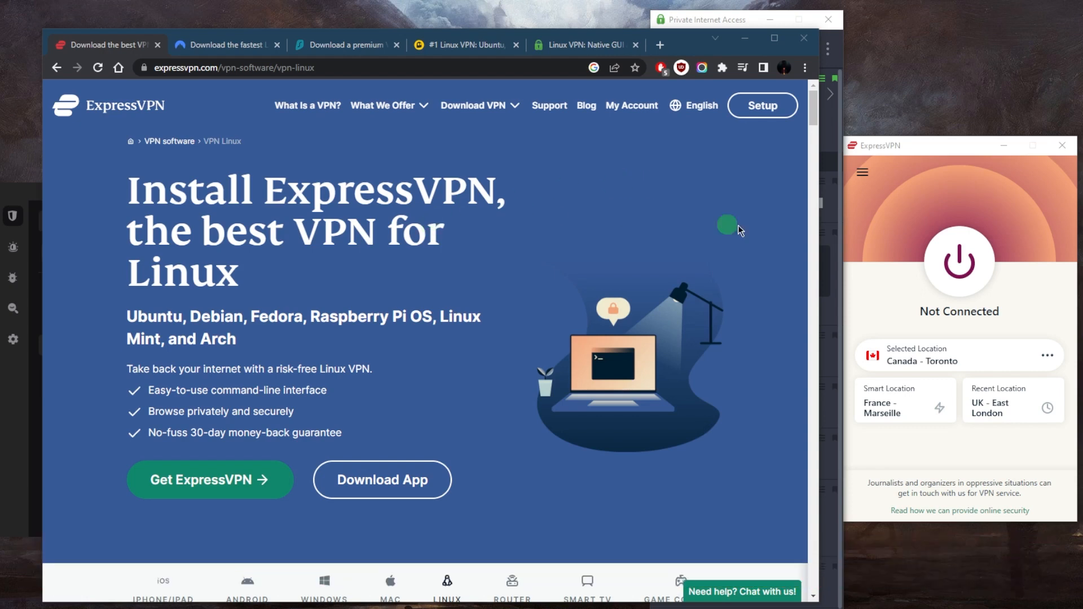
mouse_move(515, 297)
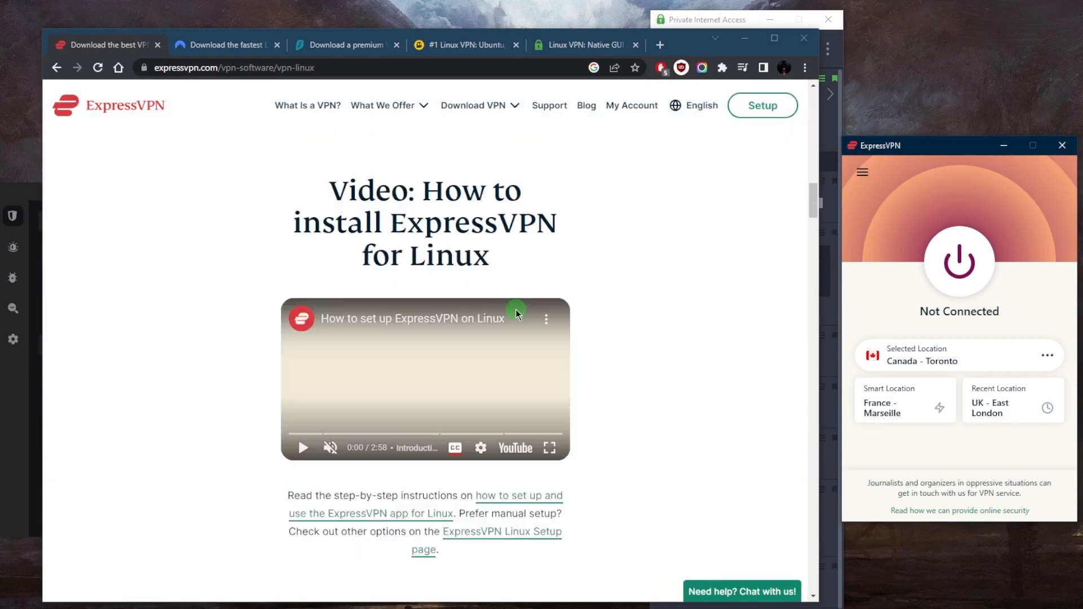
Scroll ExpressVPN's Linux page to its three-step setup, then switch to NordVPN's download tab
scroll(down, 3)
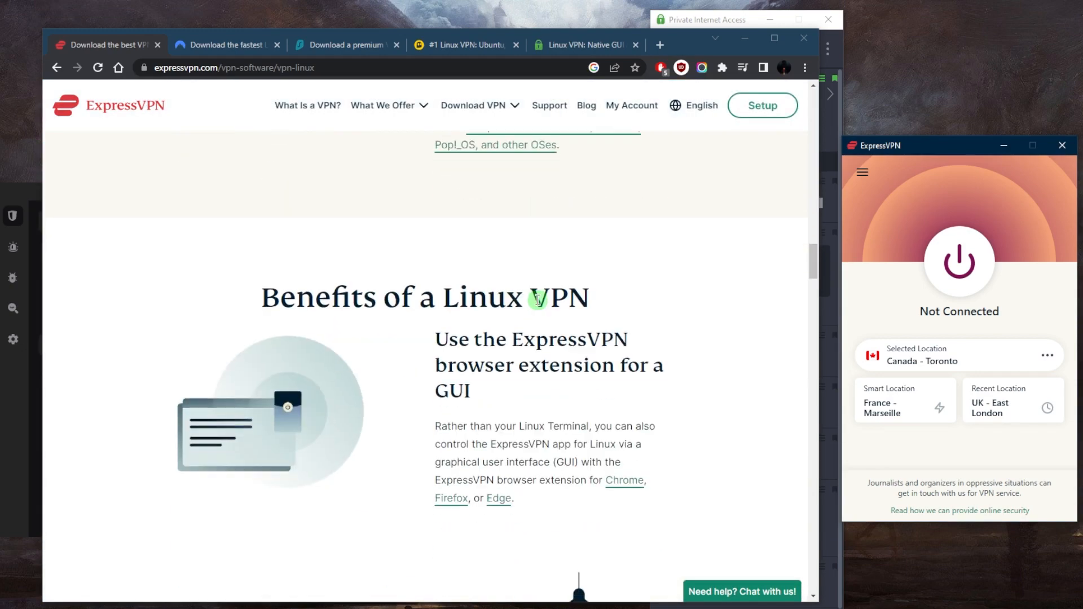
scroll(down, 3)
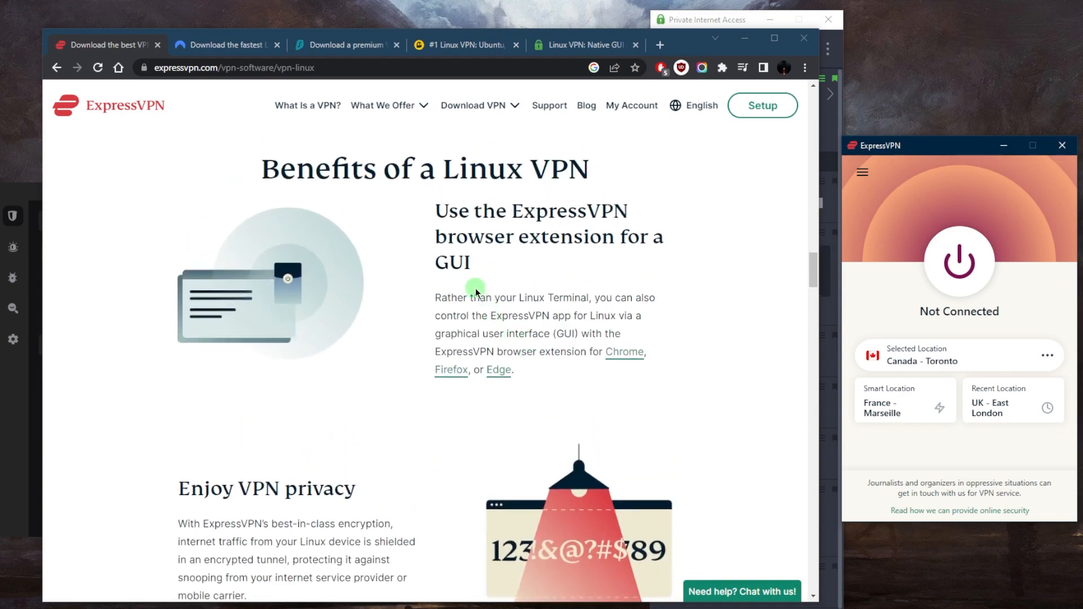
mouse_move(508, 356)
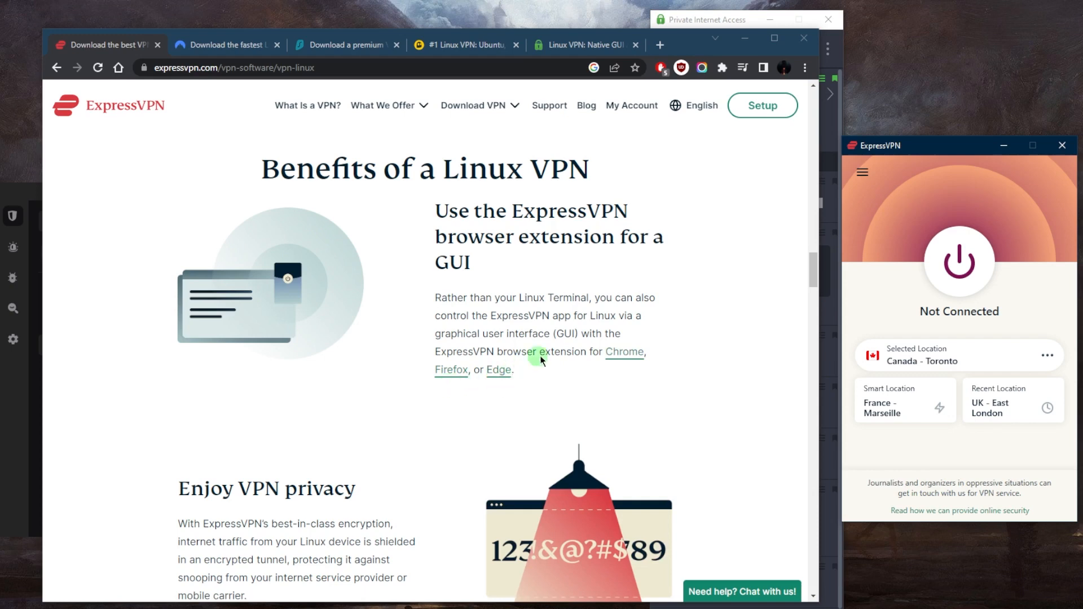
scroll(down, 3)
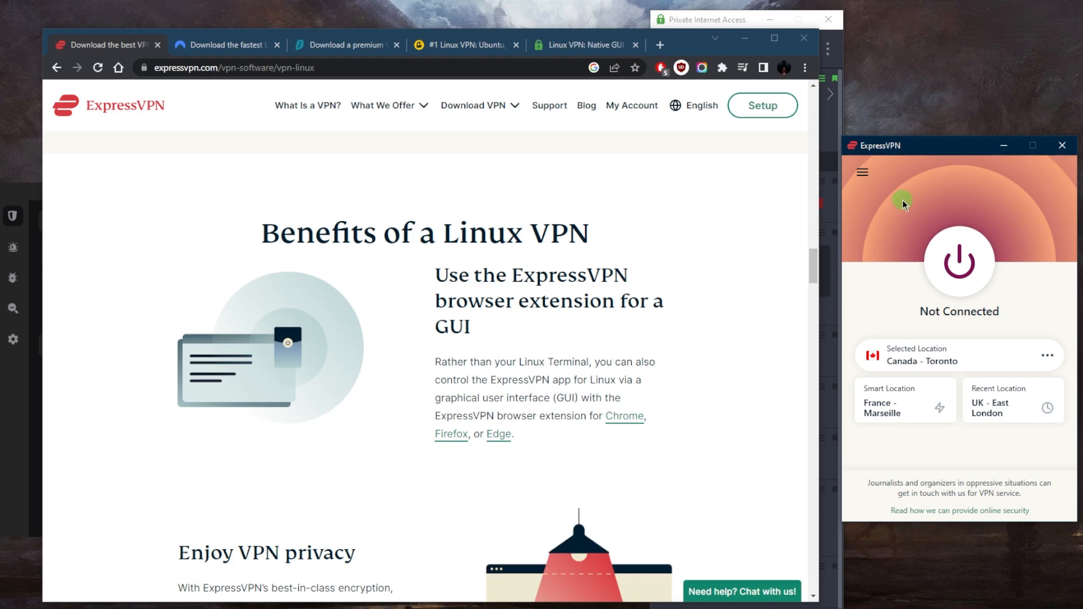
mouse_move(901, 211)
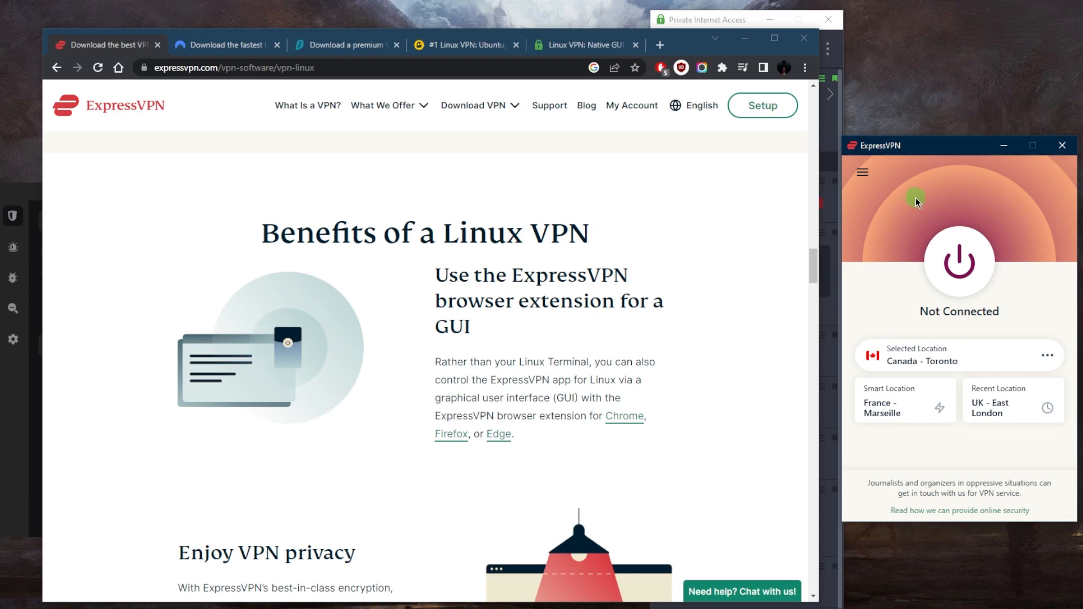
mouse_move(914, 199)
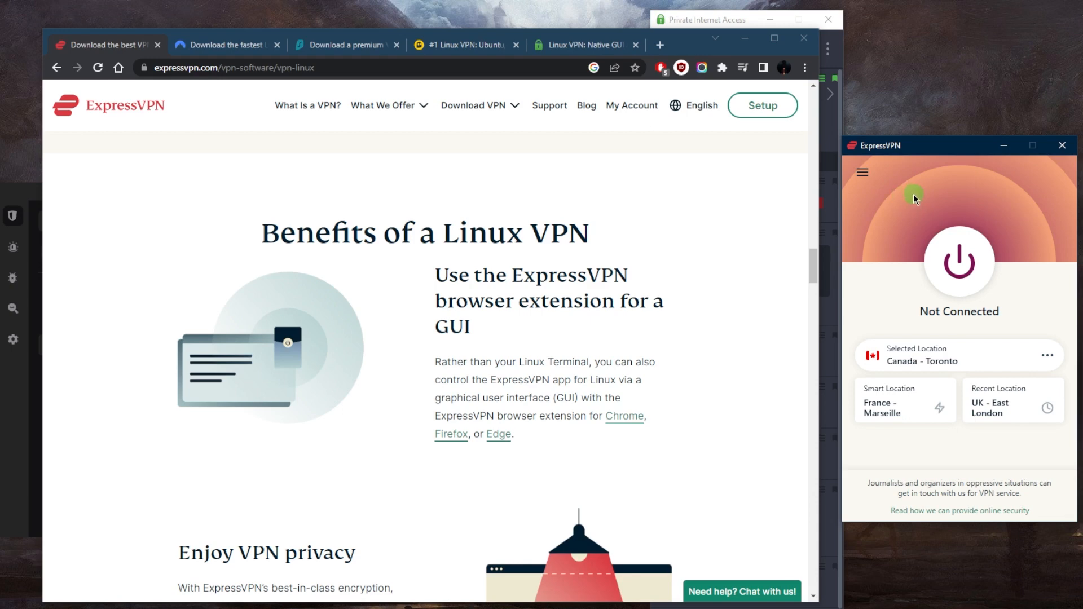
mouse_move(593, 311)
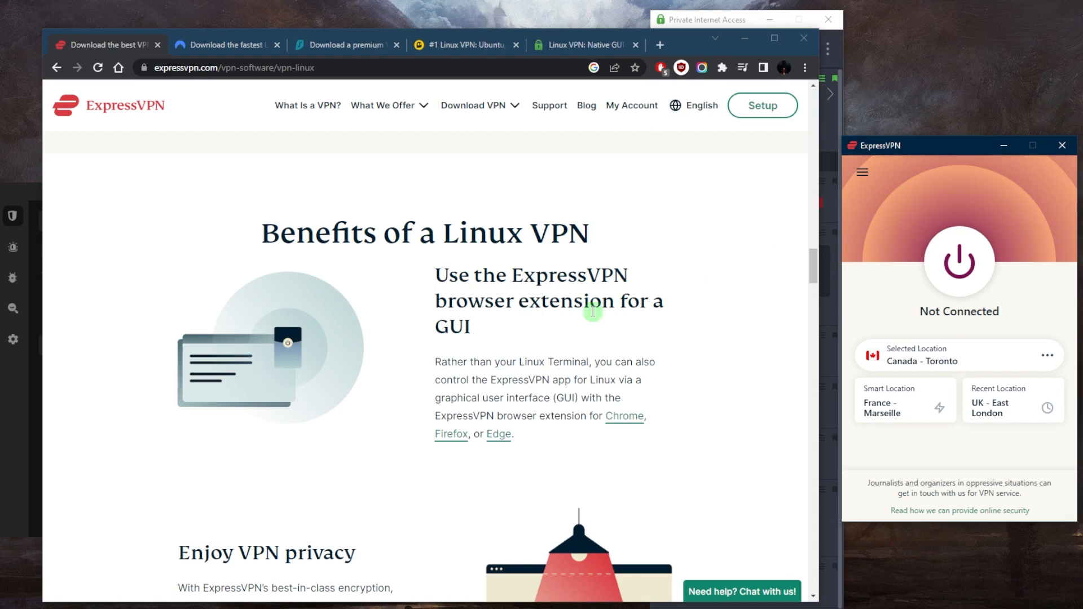
mouse_move(588, 320)
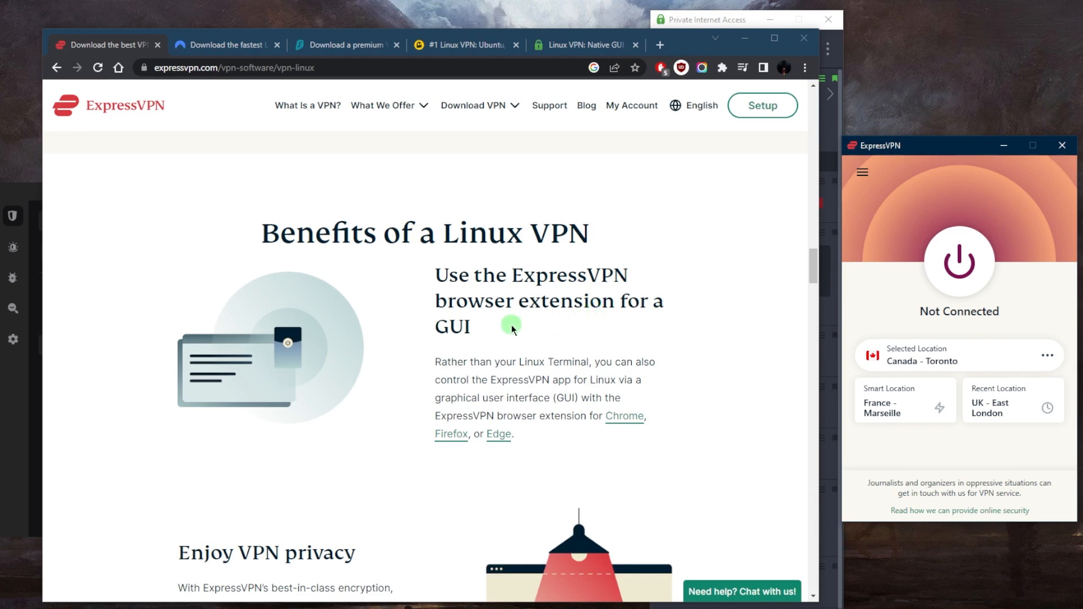
click(722, 68)
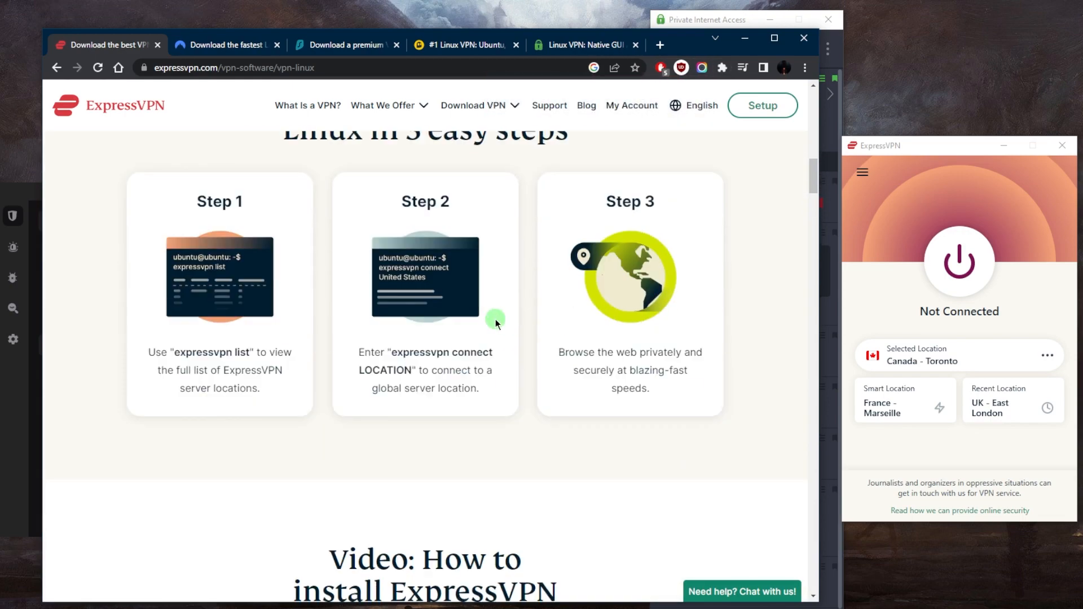
mouse_move(239, 242)
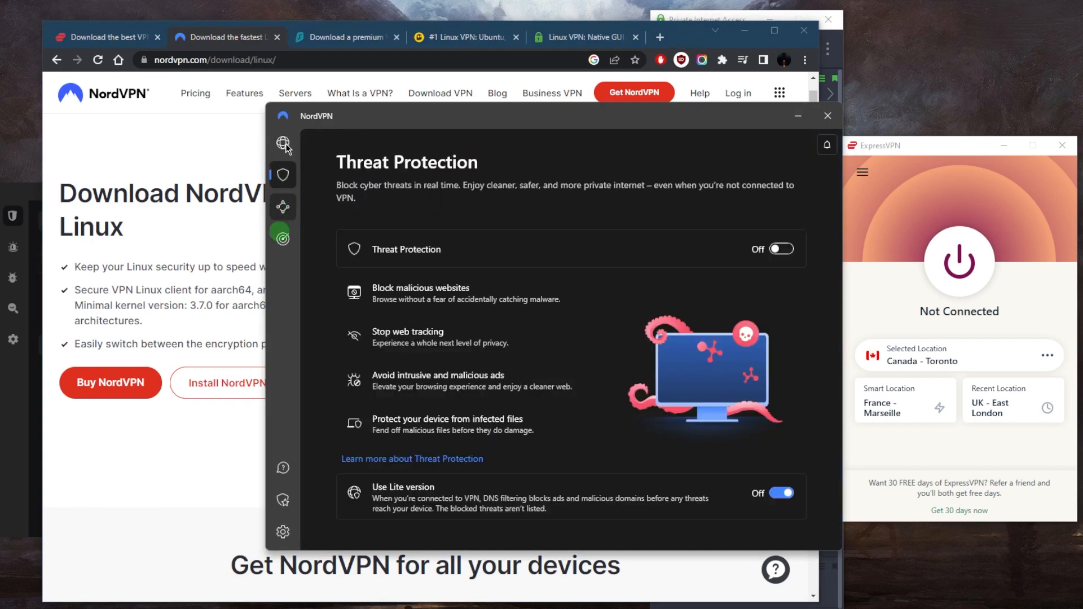
Return NordVPN from Threat Protection to its not-connected world server map
click(282, 143)
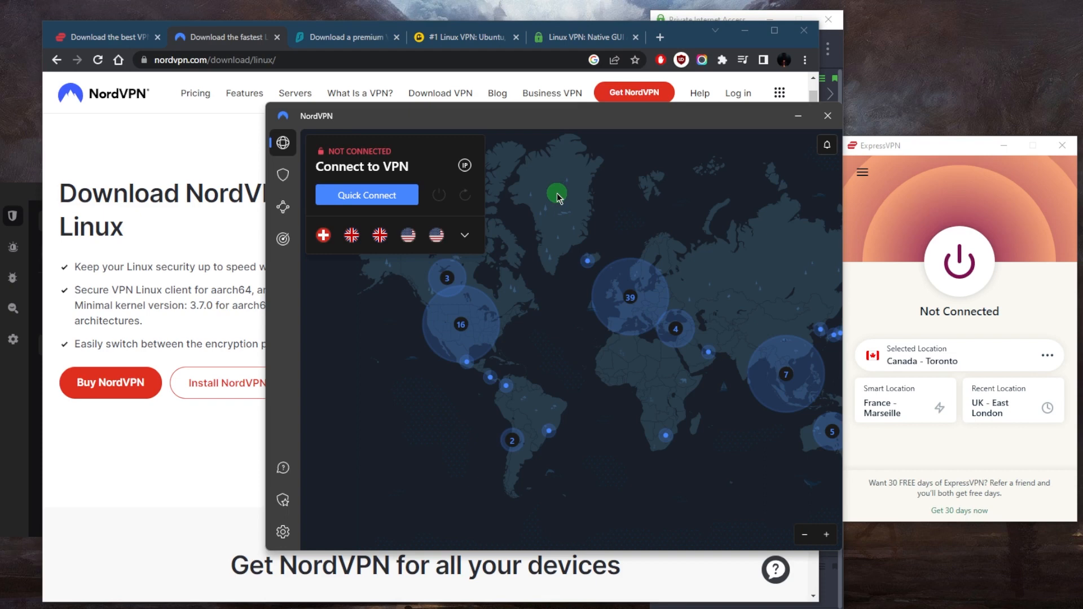
mouse_move(385, 222)
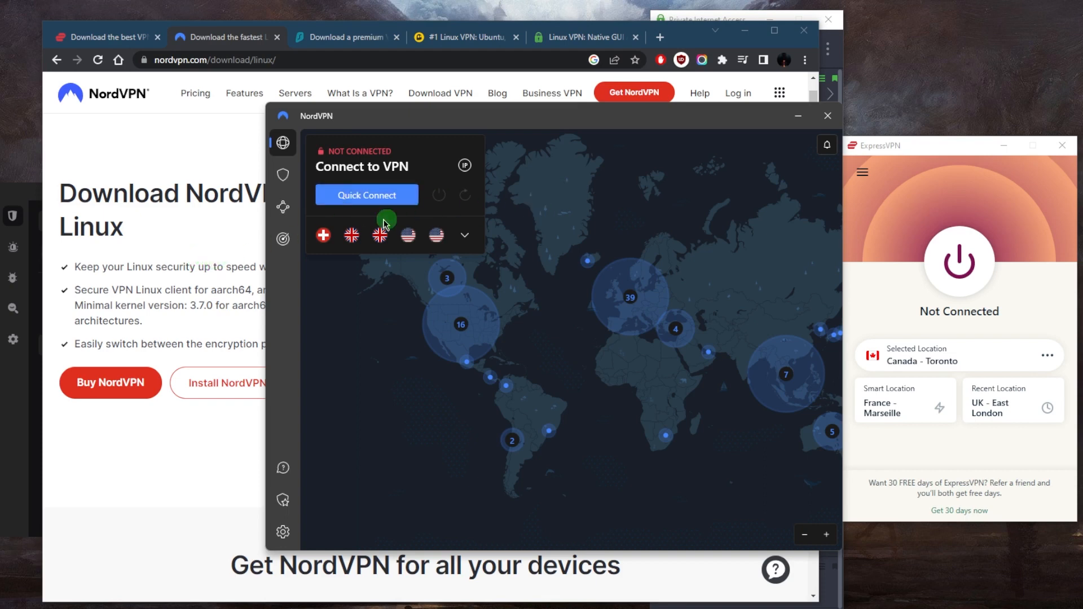
mouse_move(590, 208)
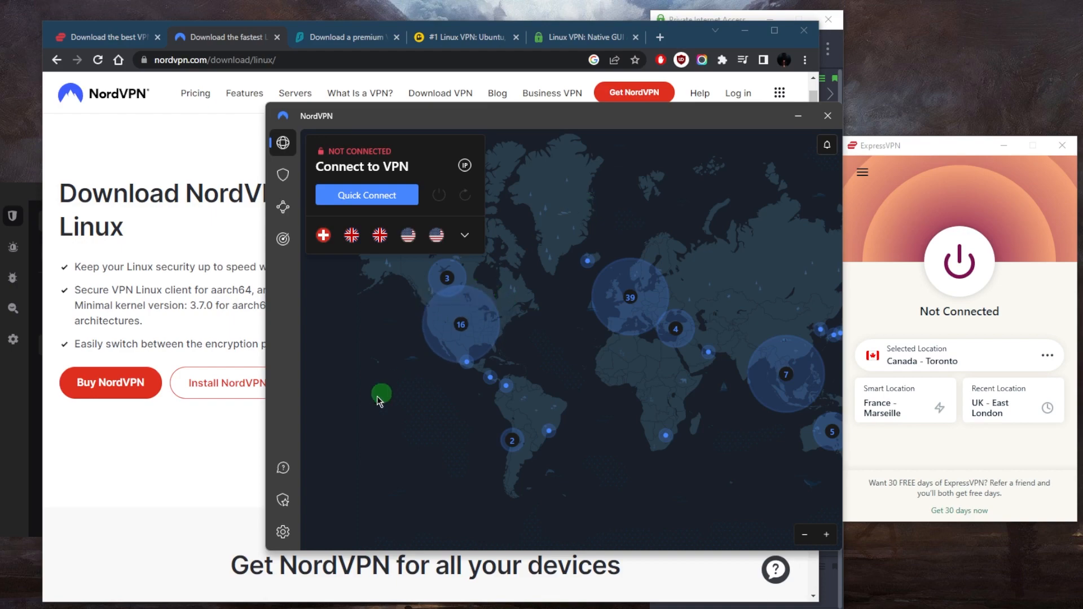
click(282, 532)
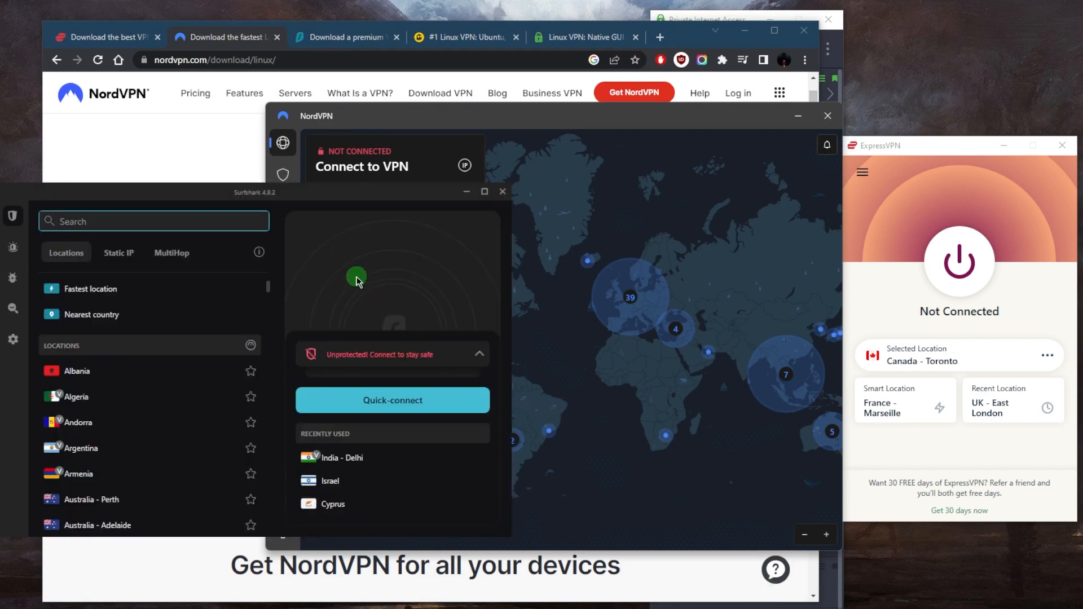
Browse Surfshark's Locations list, then bring up the surfshark.com Linux download tab
click(153, 221)
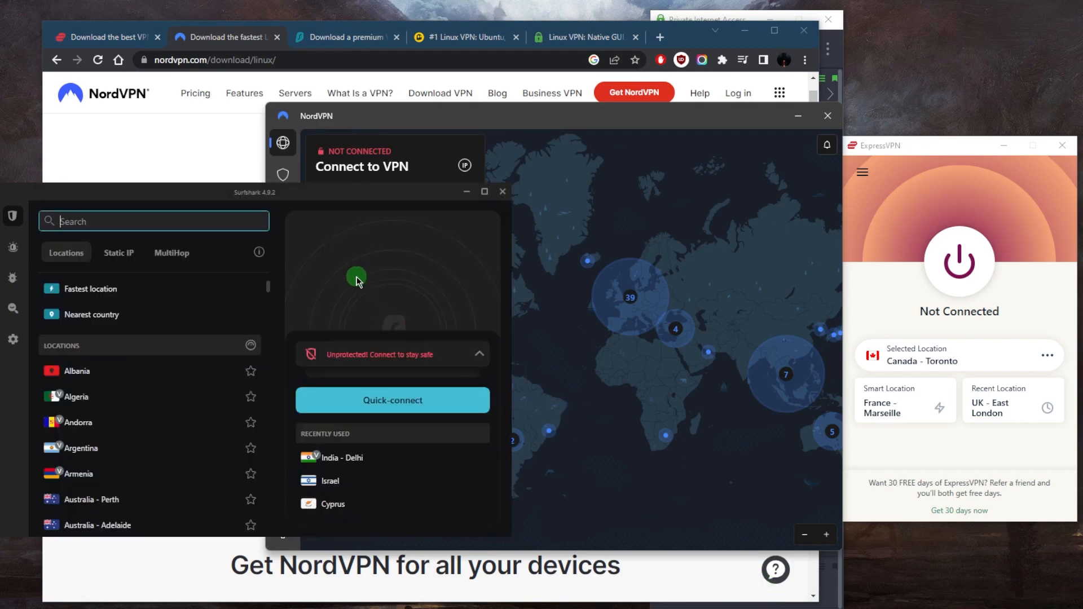
mouse_move(239, 344)
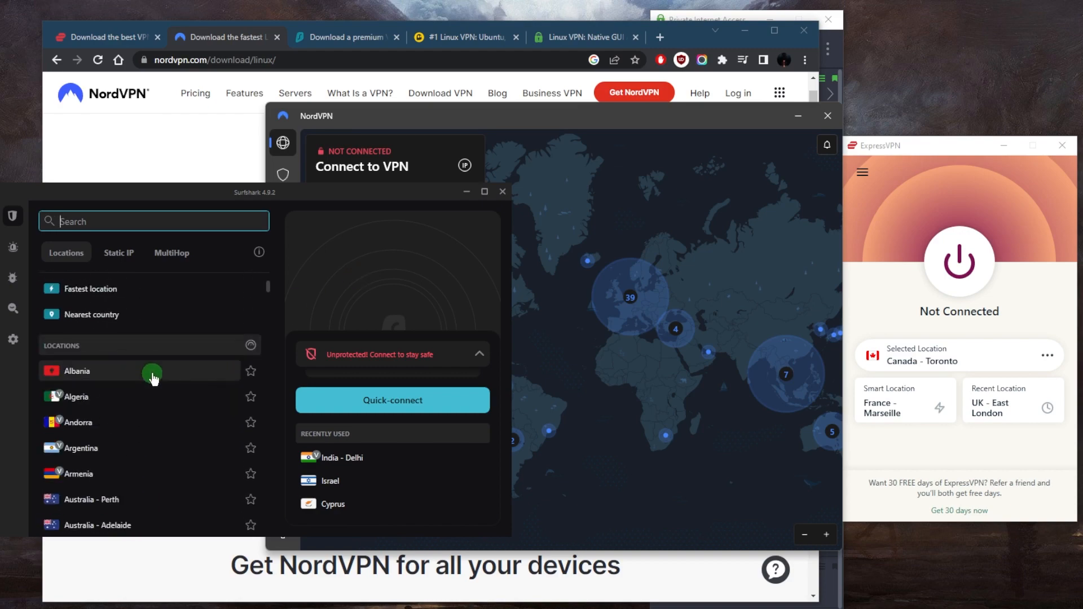
click(345, 37)
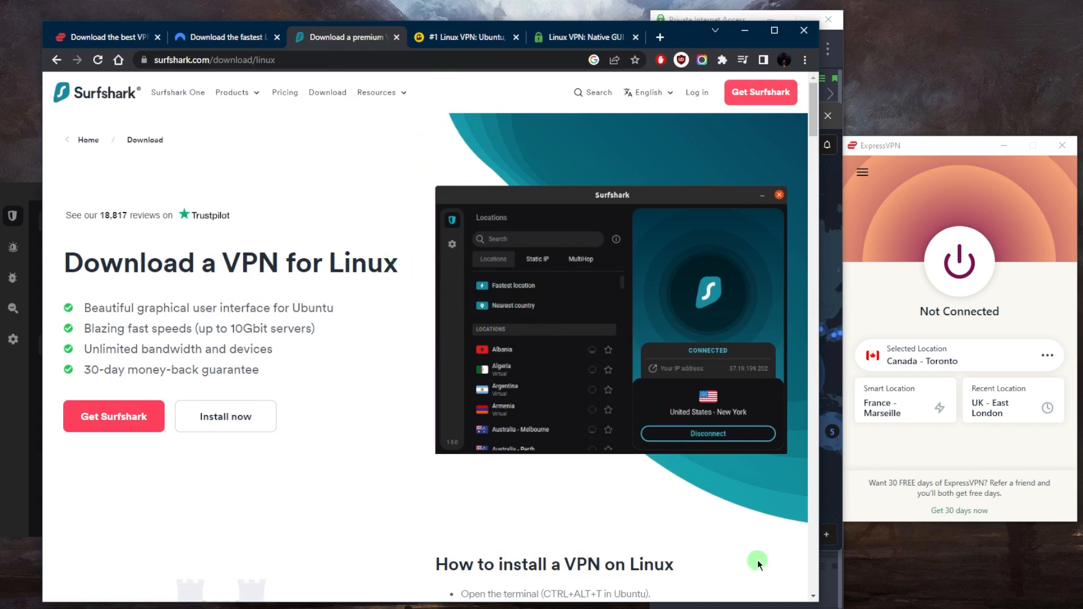
Bring Chrome forward and show CyberGhost's '#1 Linux VPN' page
click(464, 36)
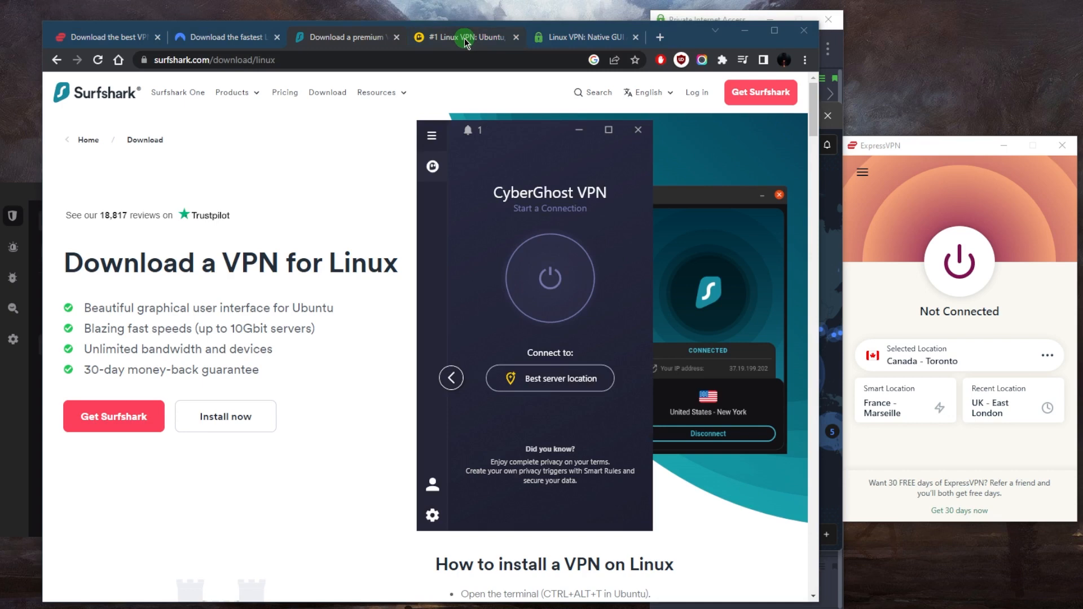
click(461, 37)
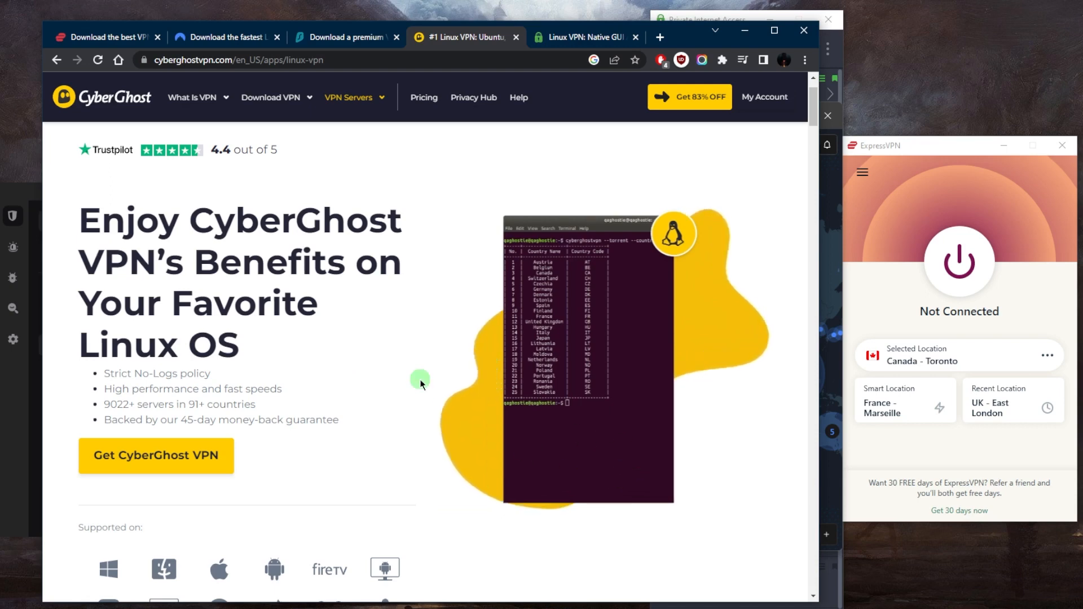
mouse_move(593, 402)
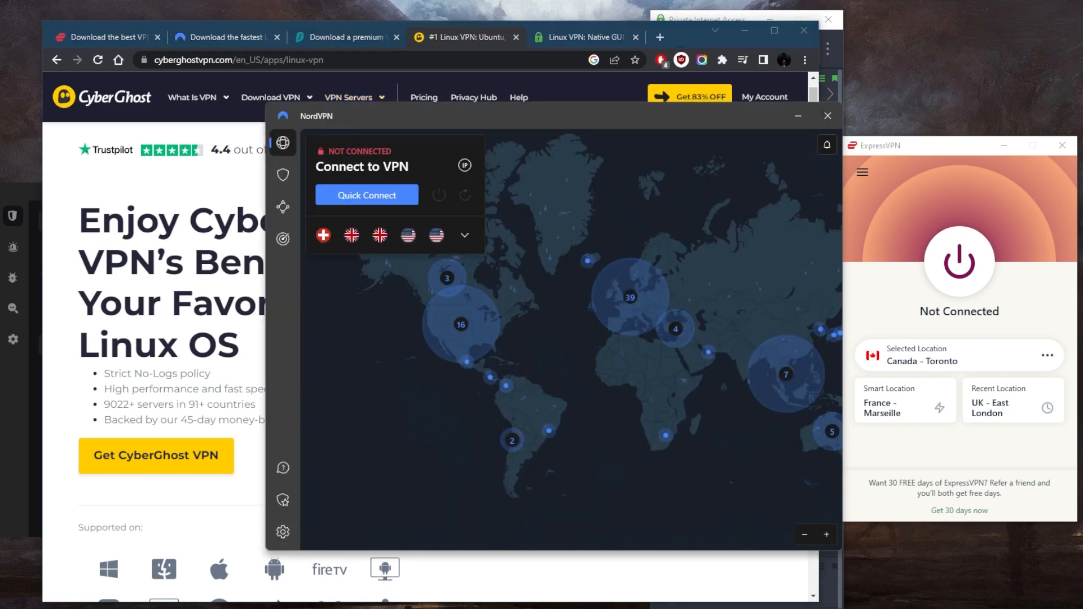
click(480, 36)
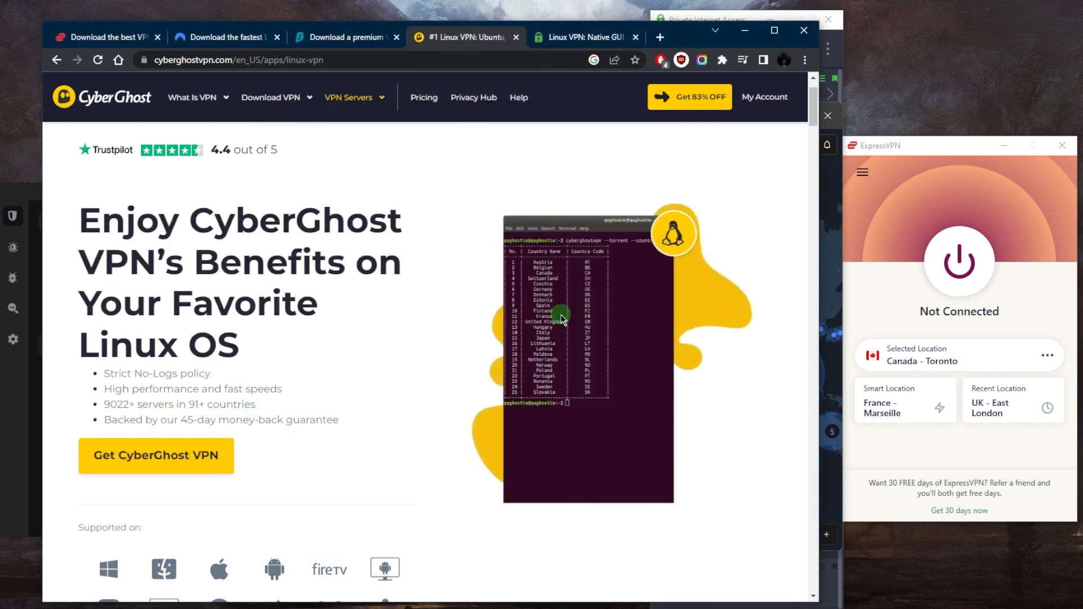
mouse_move(138, 417)
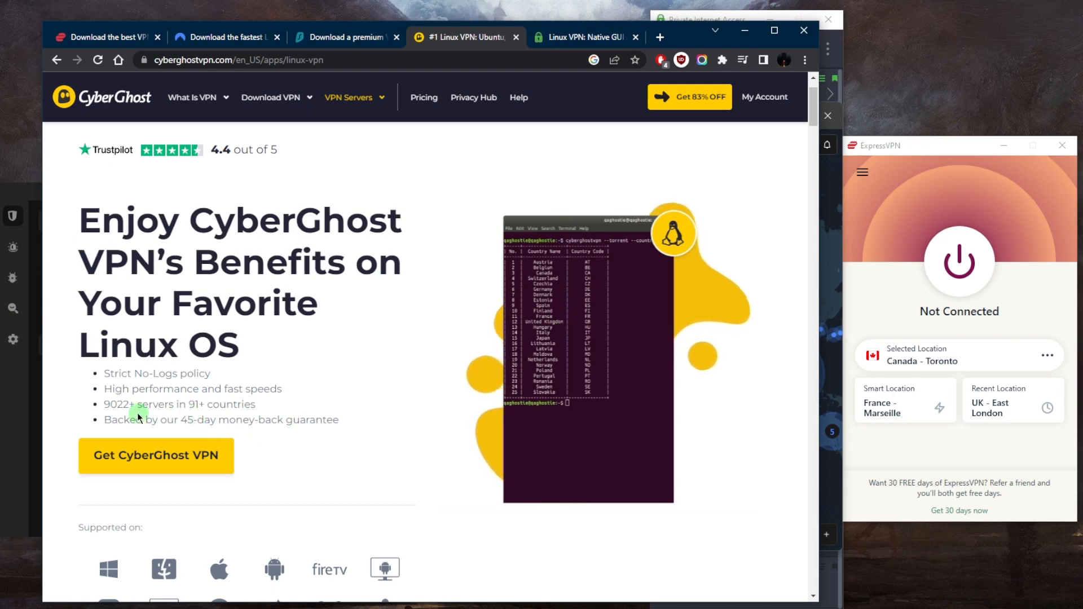
mouse_move(210, 407)
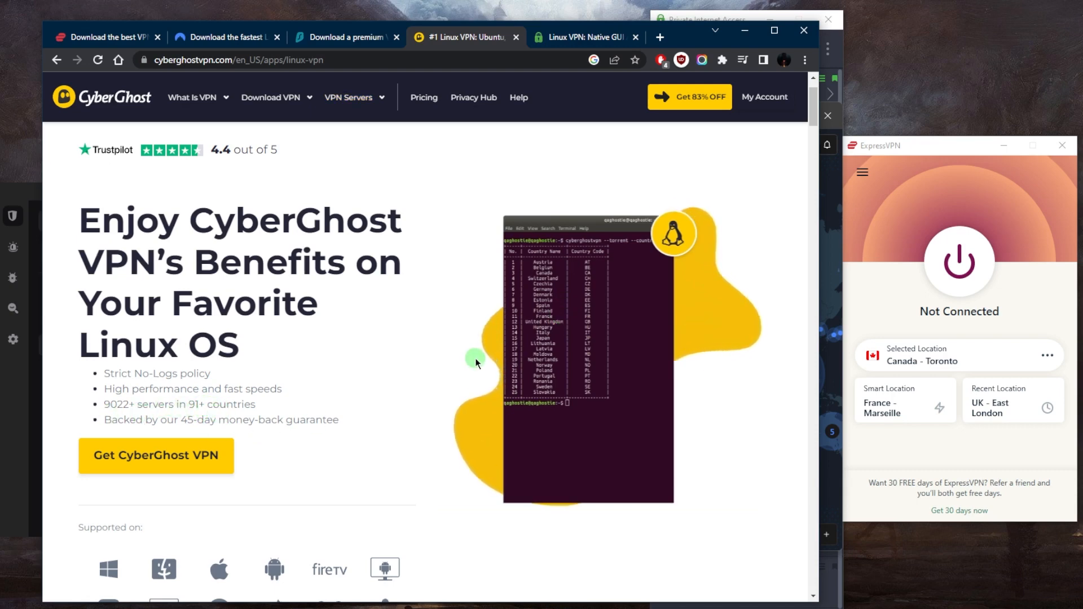
mouse_move(410, 345)
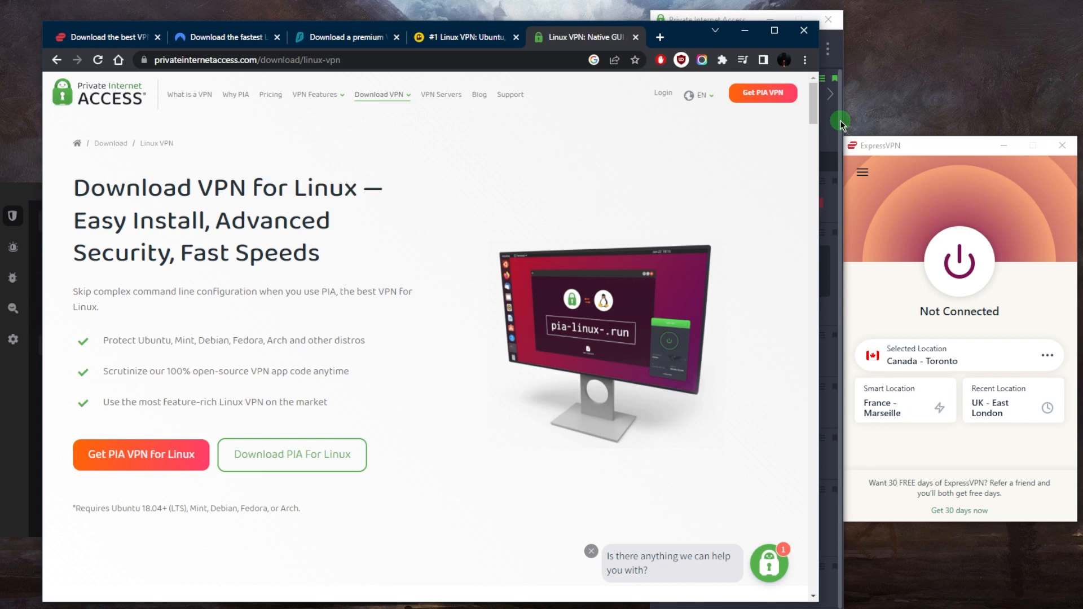
Bring the Private Internet Access app forward with Settings on the General page
click(840, 120)
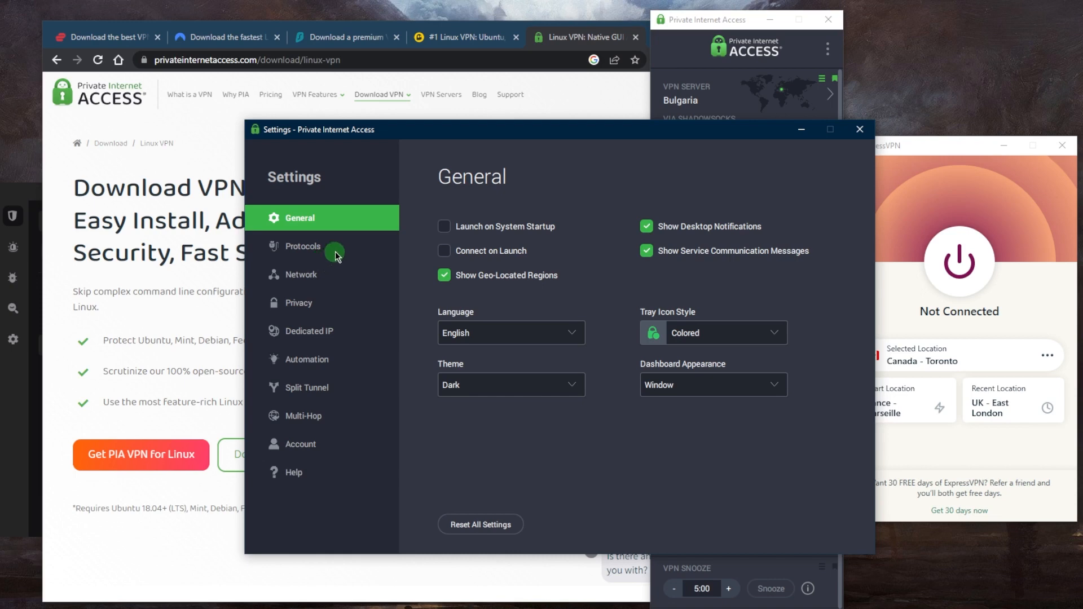
Review PIA's Protocols, Data Encryption options and Privacy pages, then close Settings
click(302, 246)
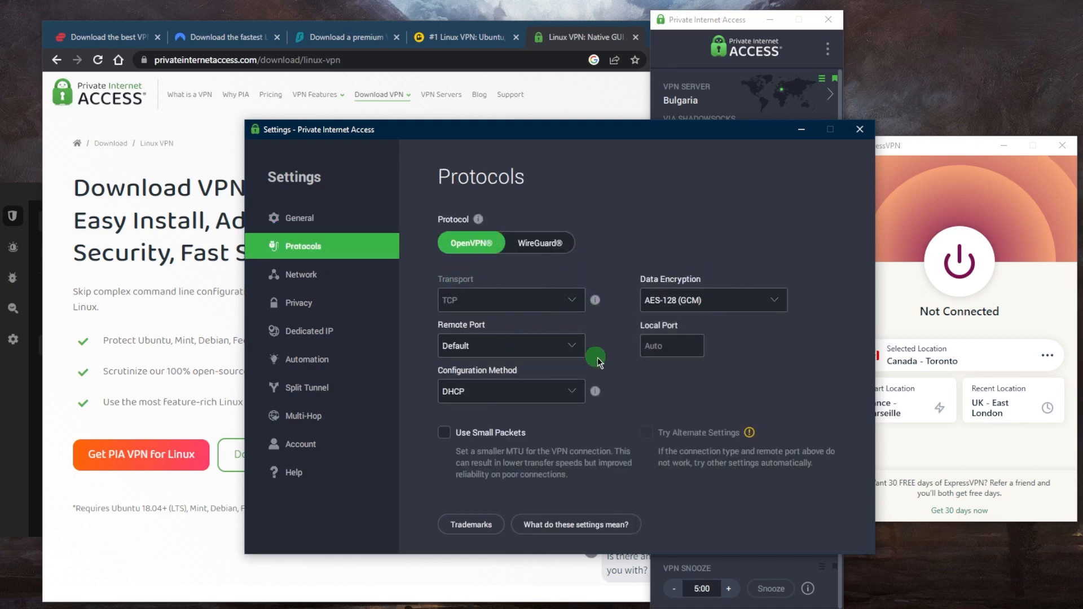
click(711, 299)
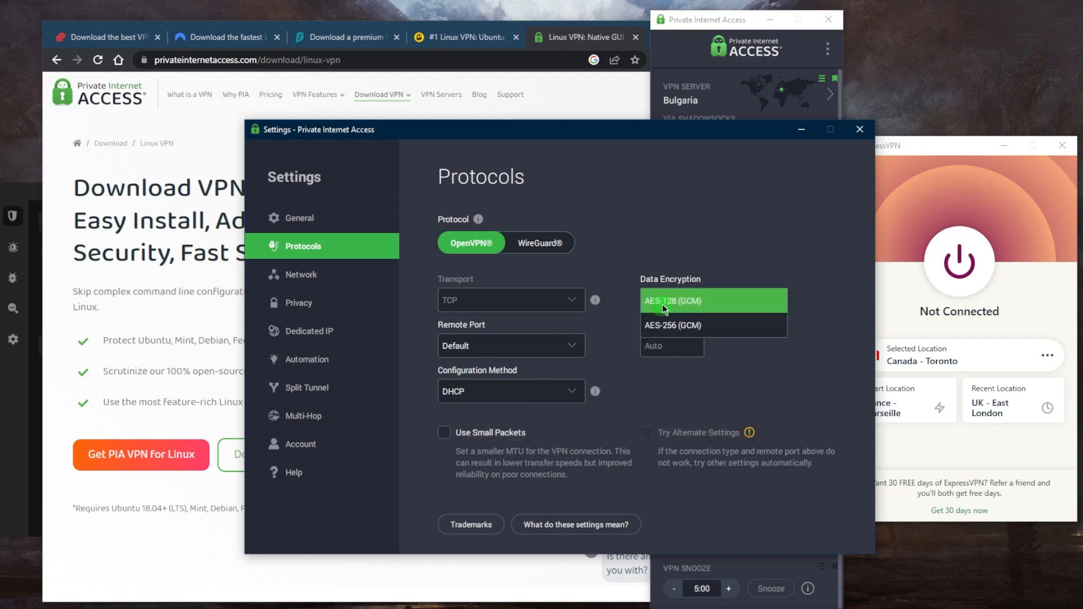
click(299, 302)
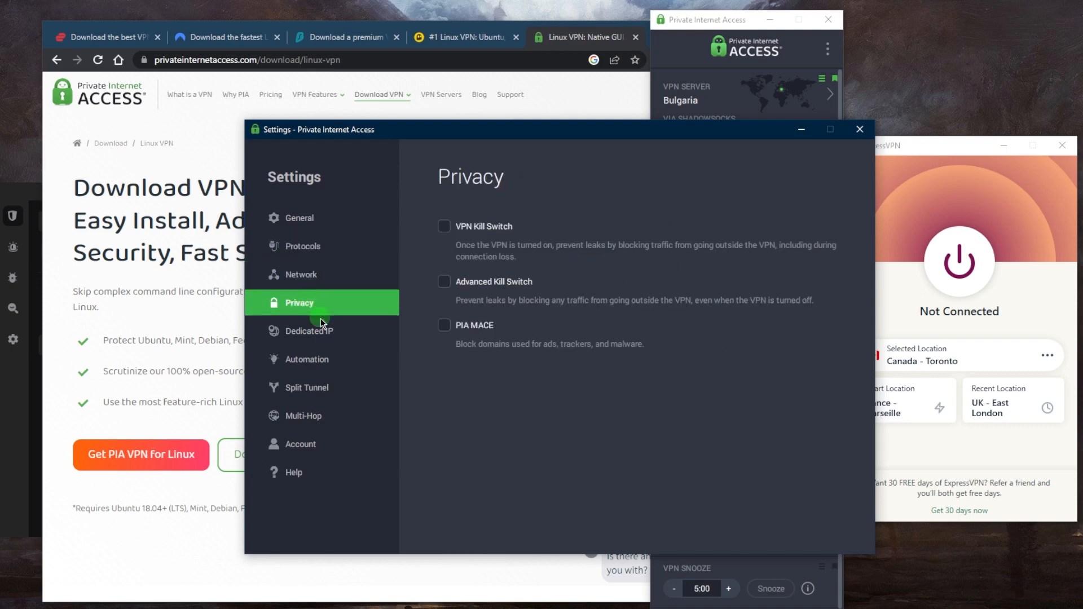
click(298, 218)
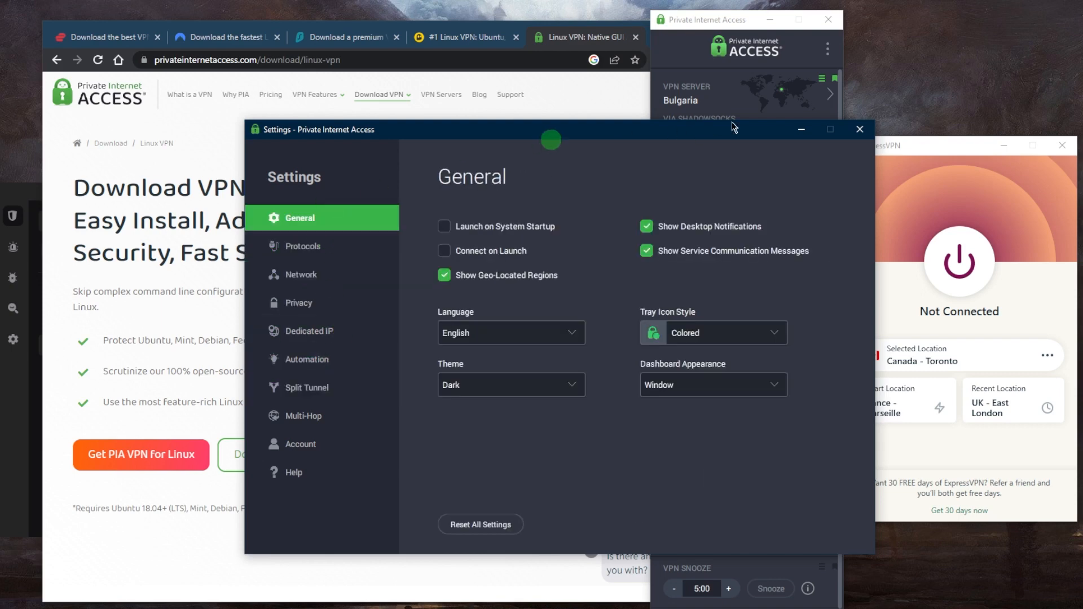
click(859, 129)
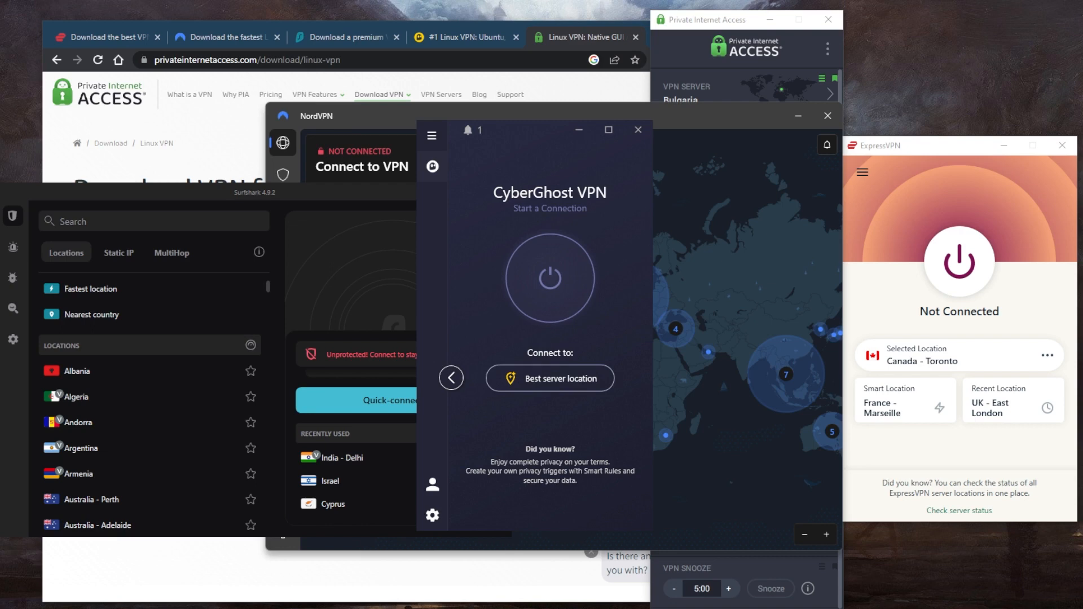
mouse_move(744, 280)
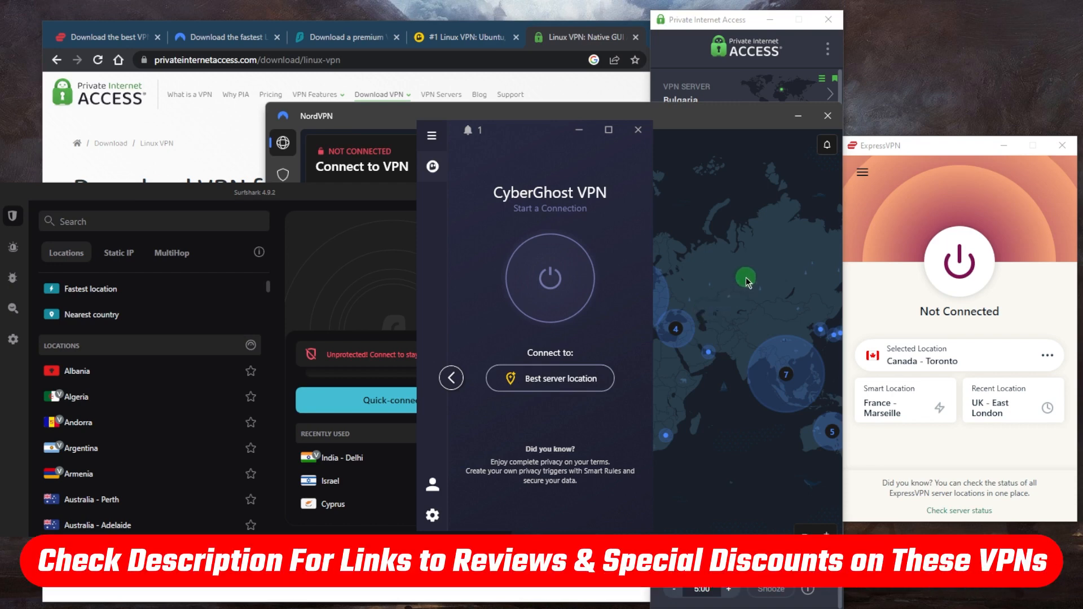
mouse_move(696, 299)
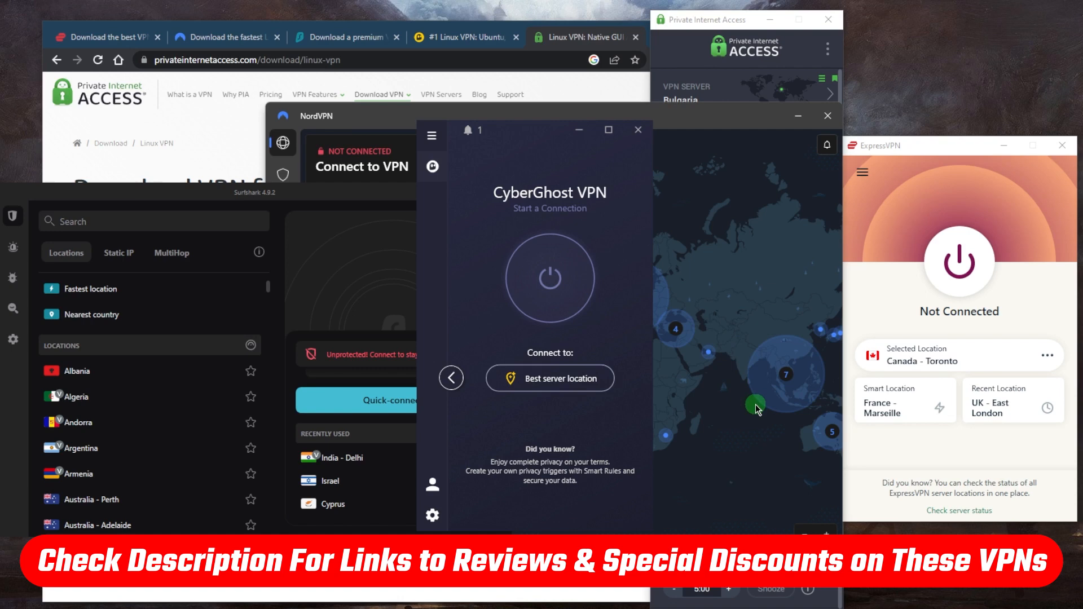
mouse_move(746, 364)
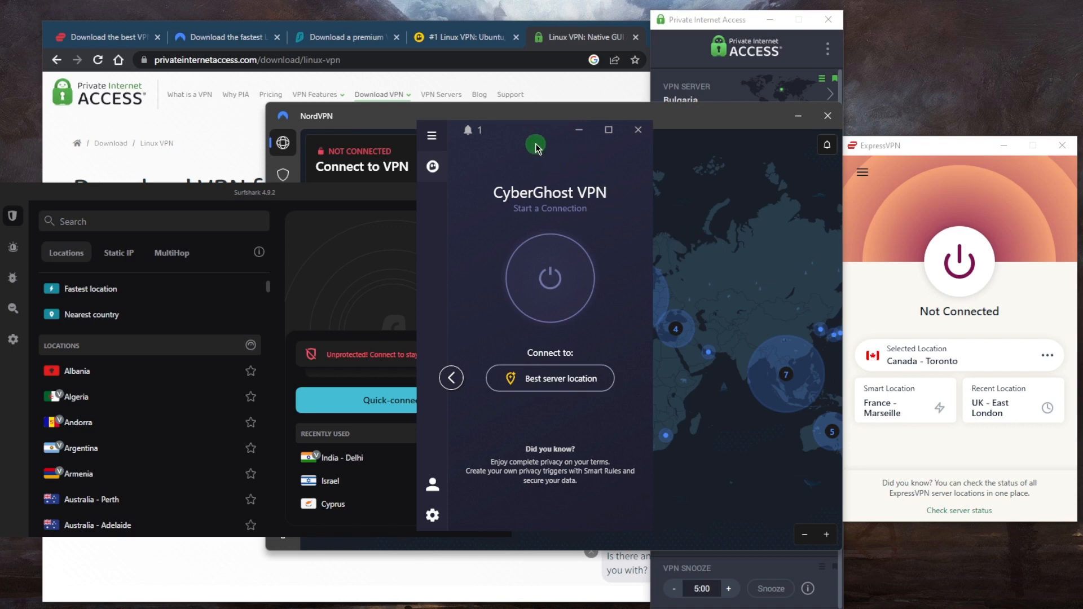
mouse_move(550, 162)
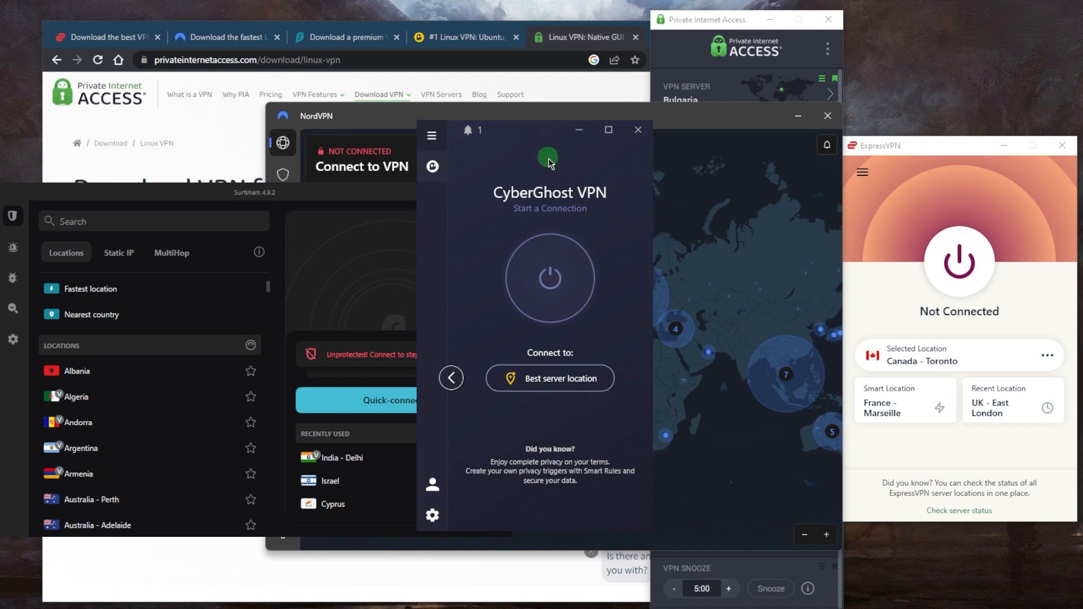
mouse_move(692, 275)
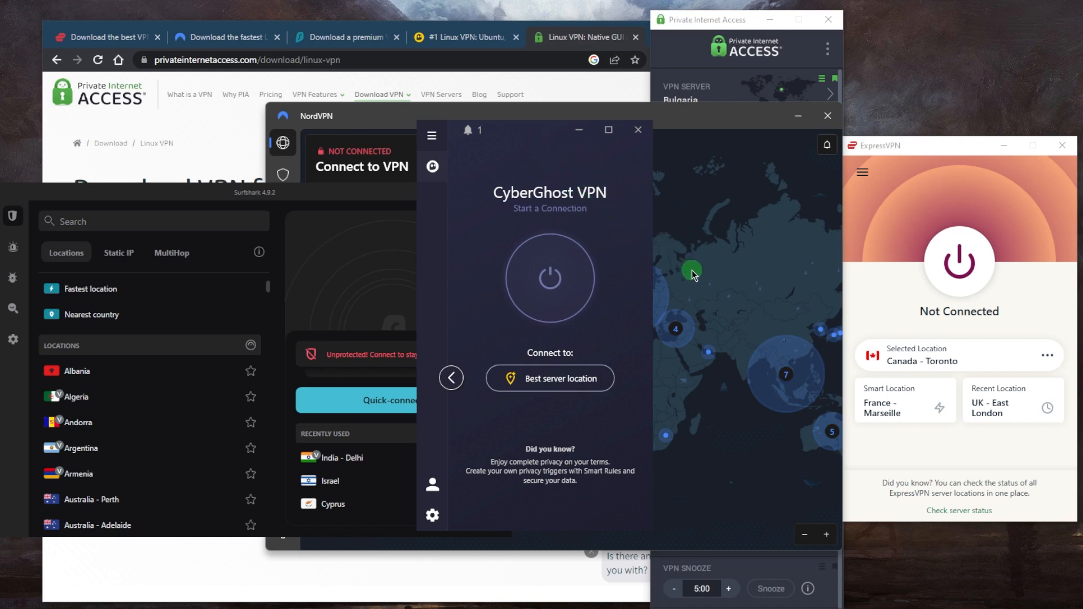
mouse_move(697, 280)
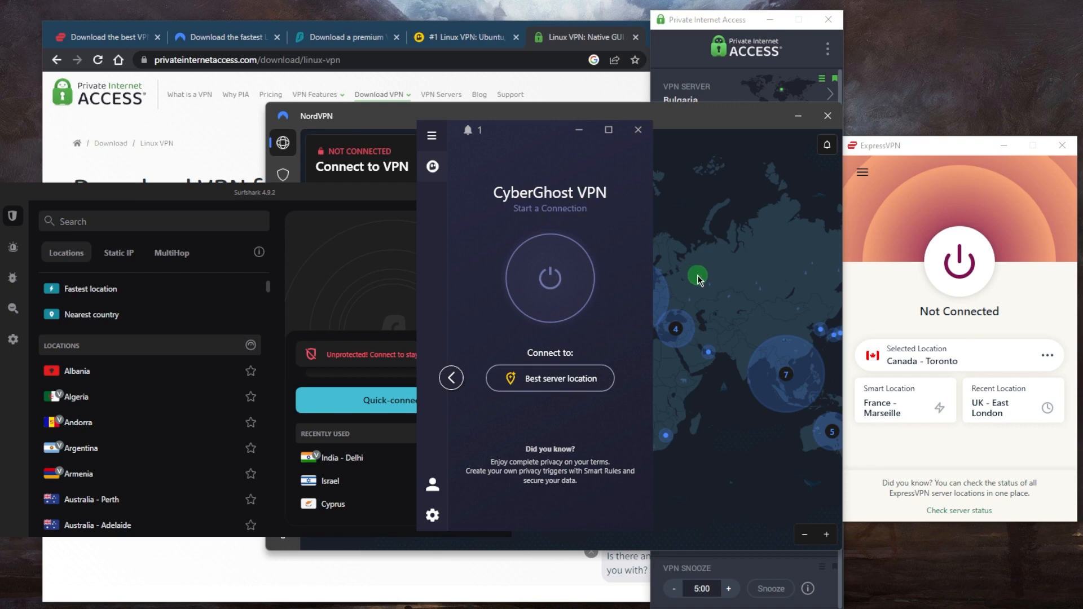